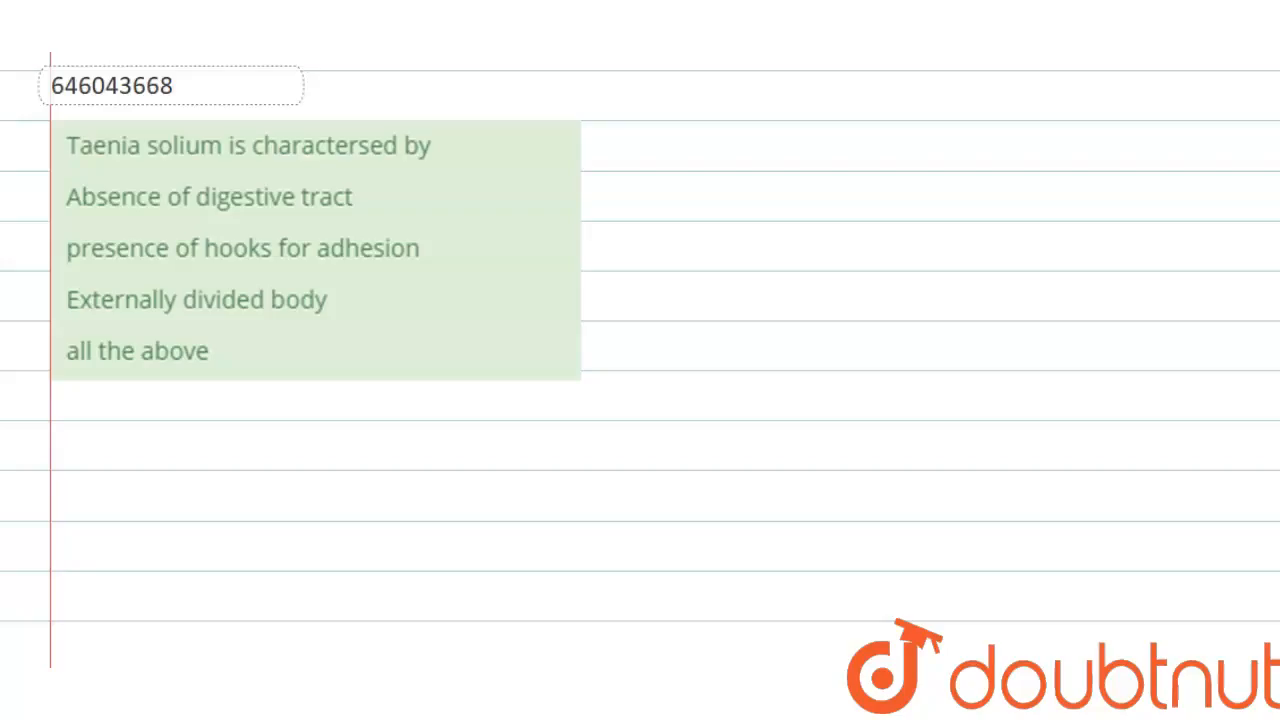
- Highlight the line 'Taenia solium is charactersed by' in yellow
double_click(143, 145)
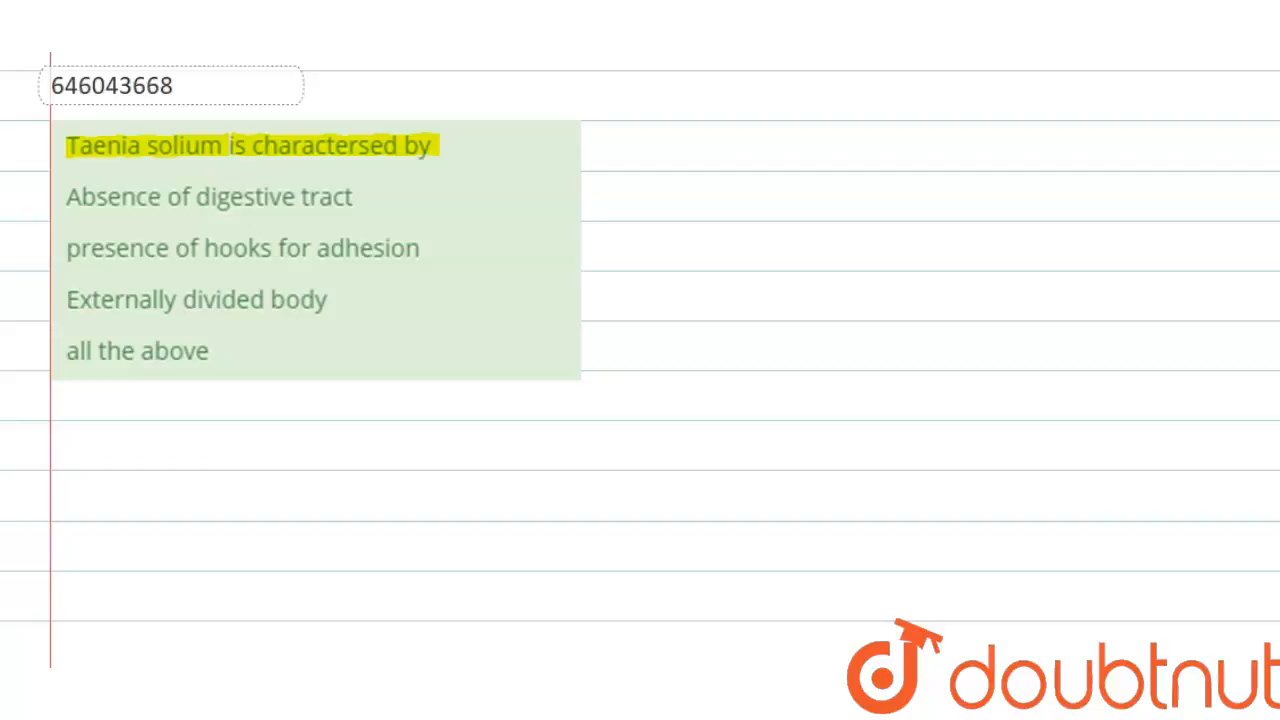
- Underline 'Taenia solium' in red and write 'Tape-worm → platyhelminthes' above the question
left_click_drag(66, 160, 222, 160)
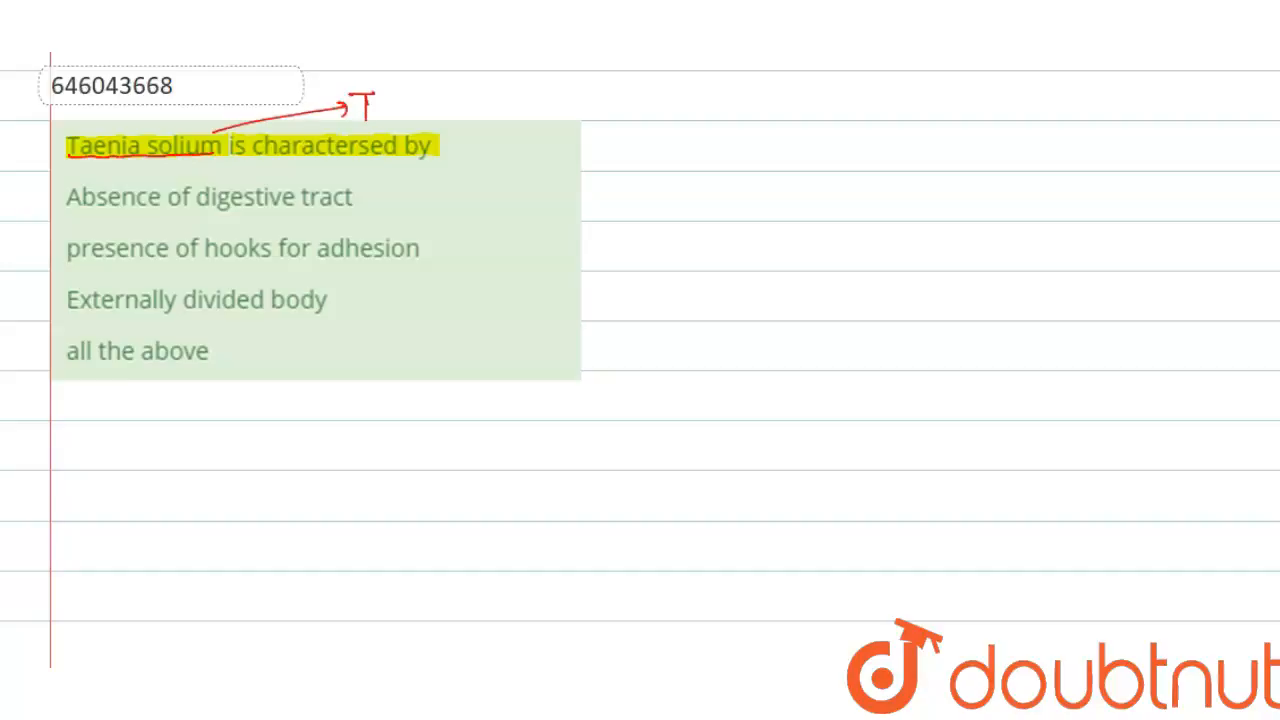
type("Tape-worm ->")
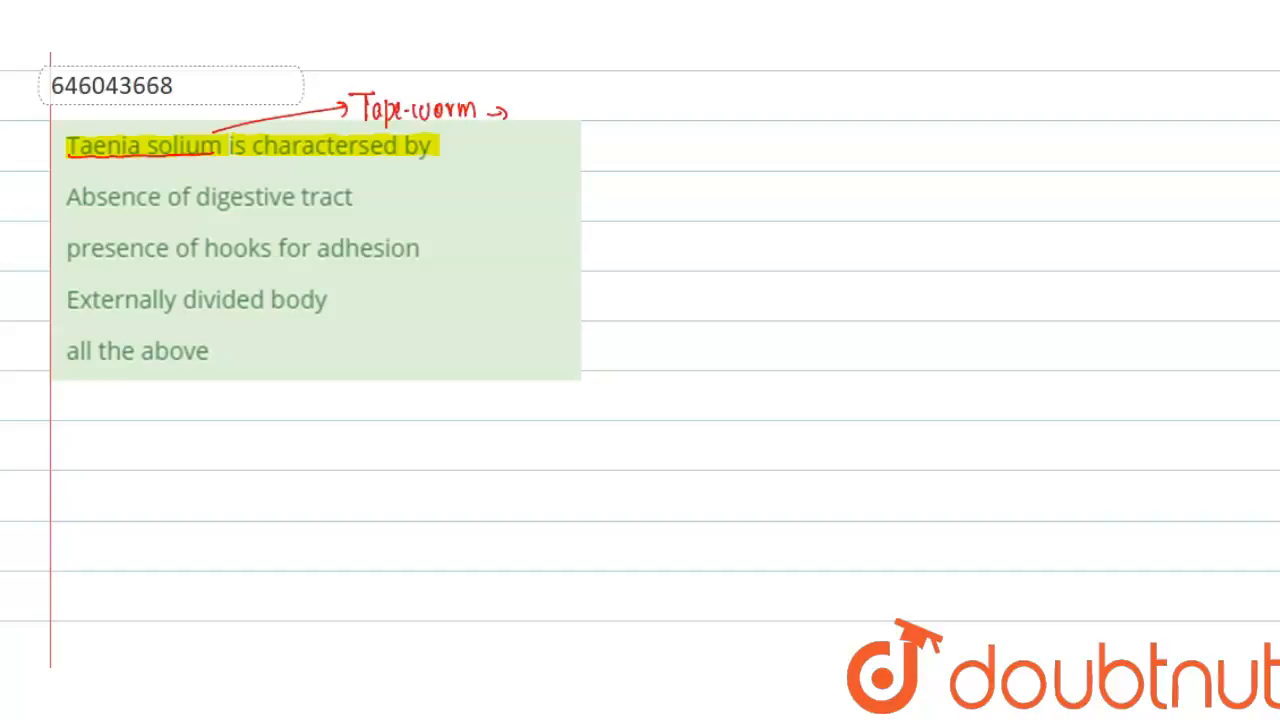
type("pl")
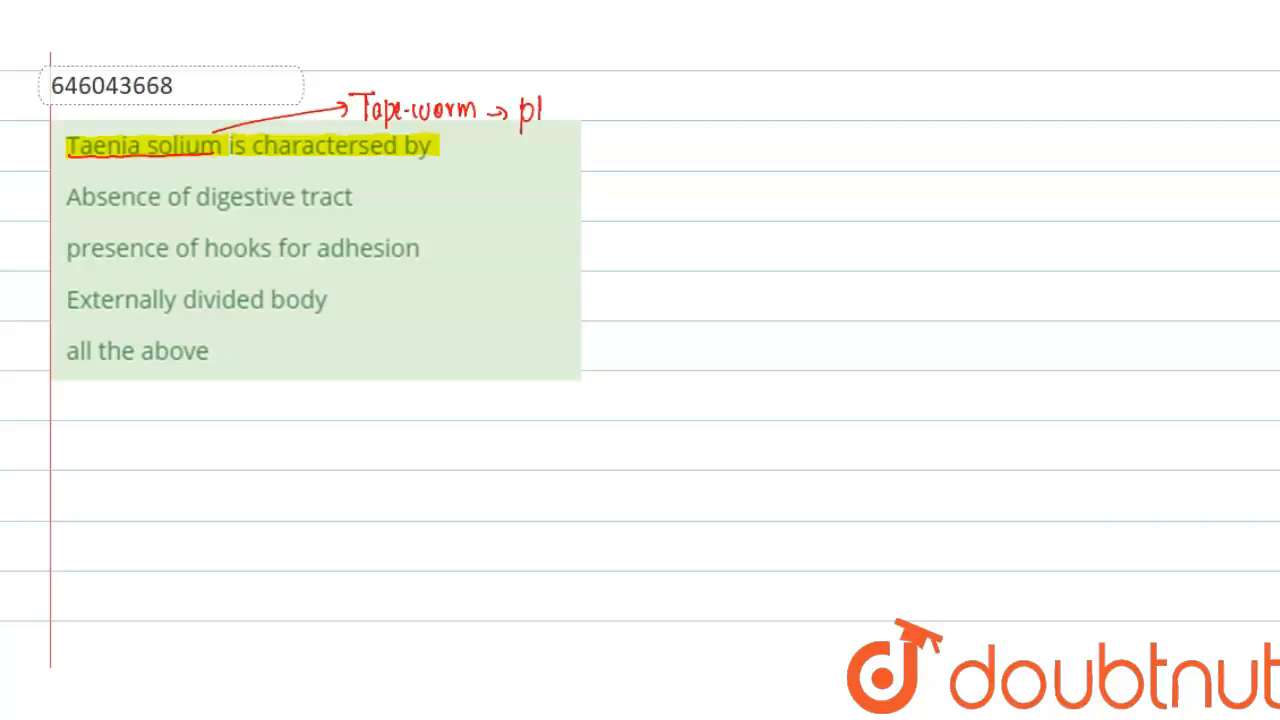
type("platyhe'")
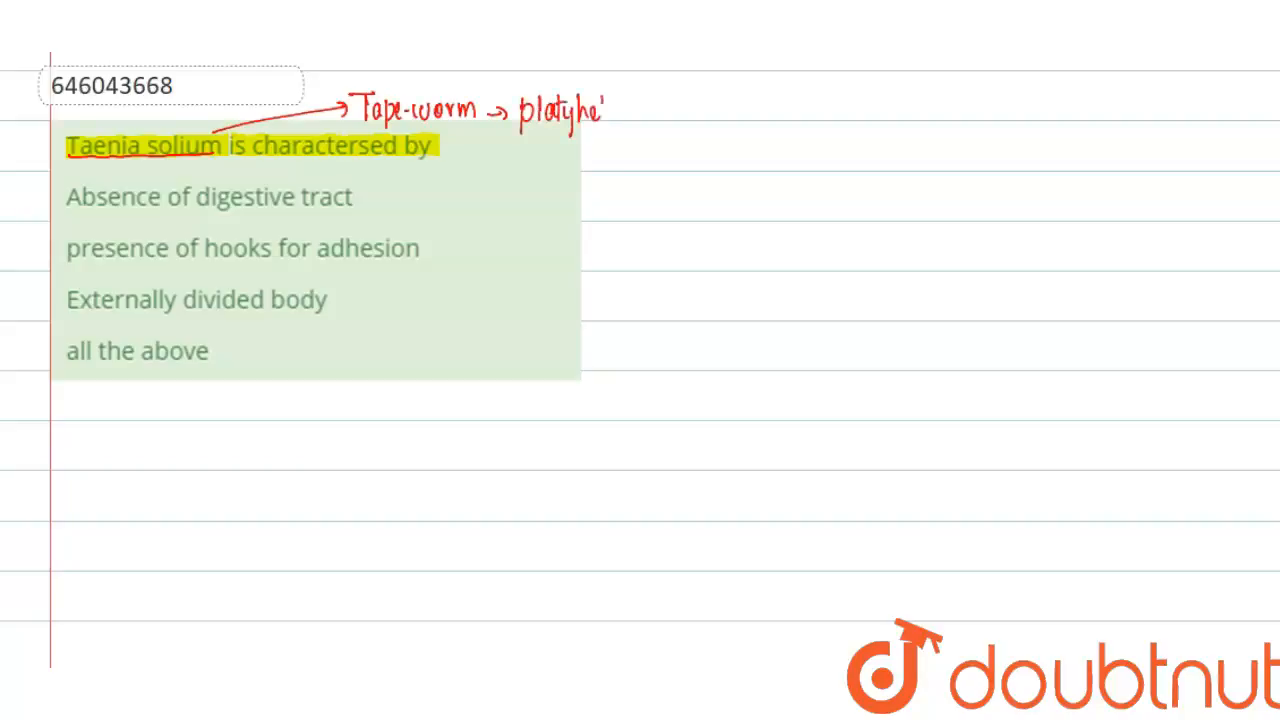
type("lminl")
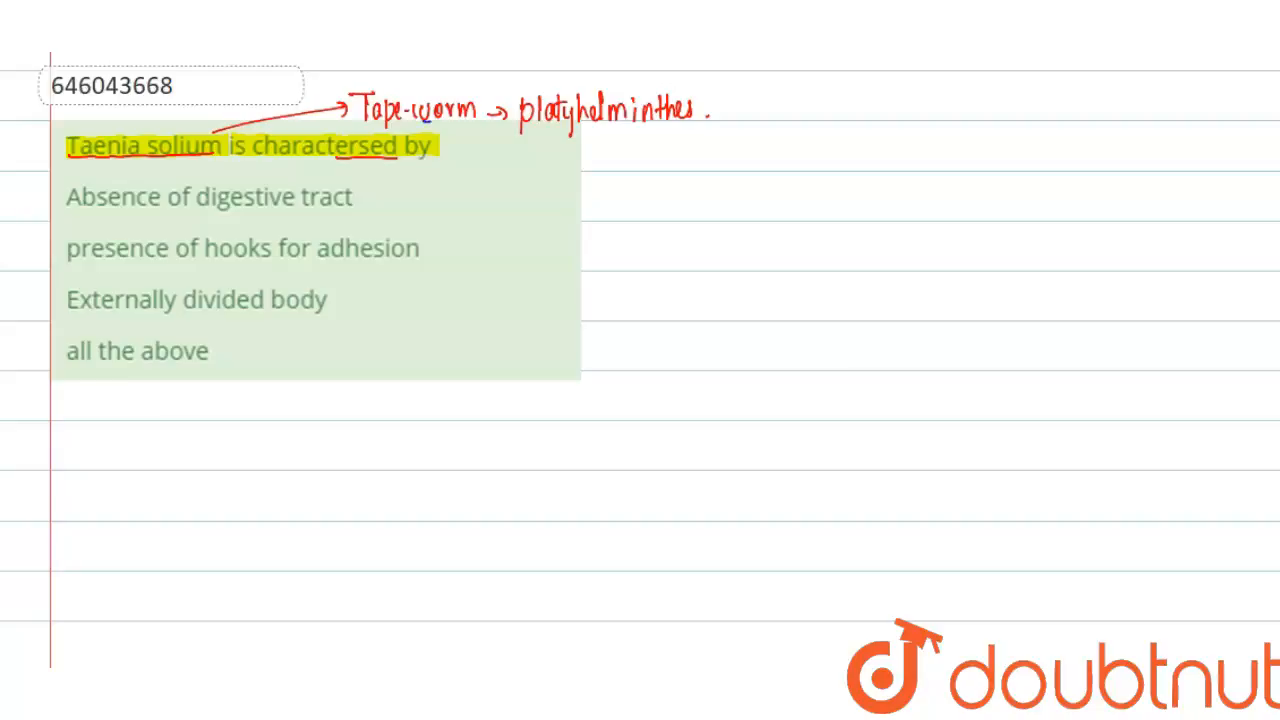
- Draw a blue arrow from 'Absence of digestive tract' and write 'parasitic on host'
left_click_drag(360, 197, 415, 197)
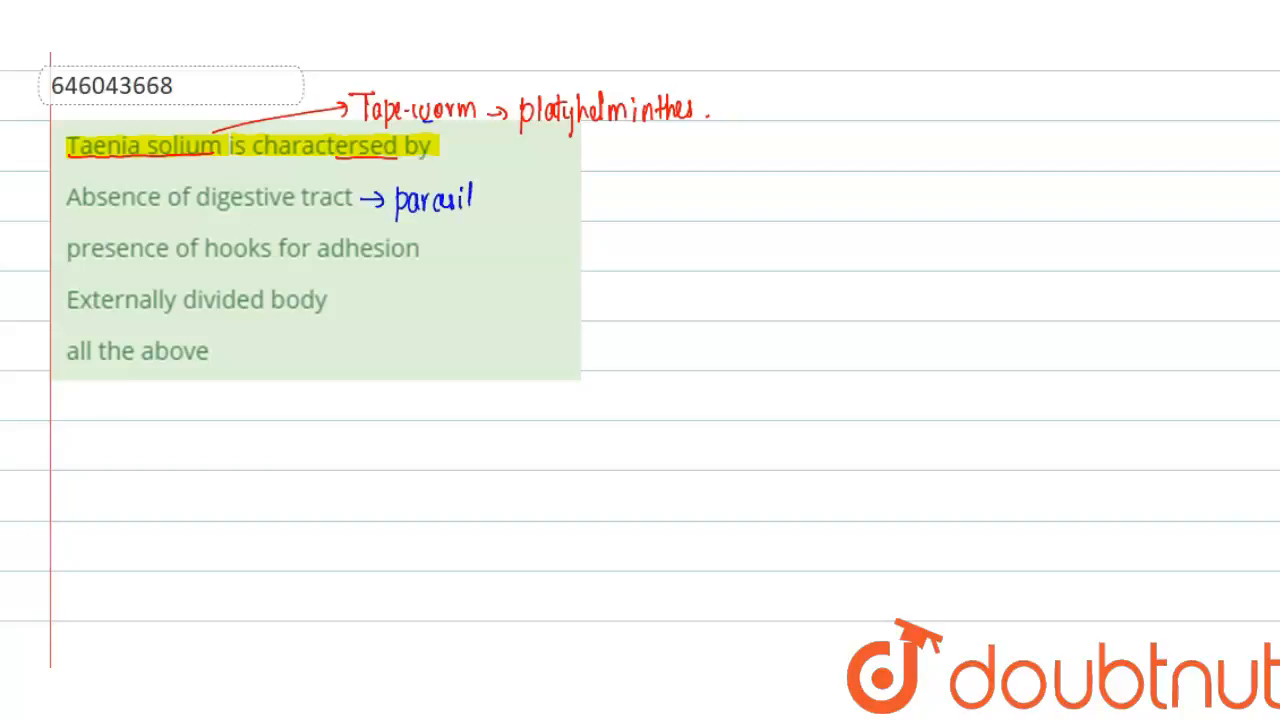
type("ic on host")
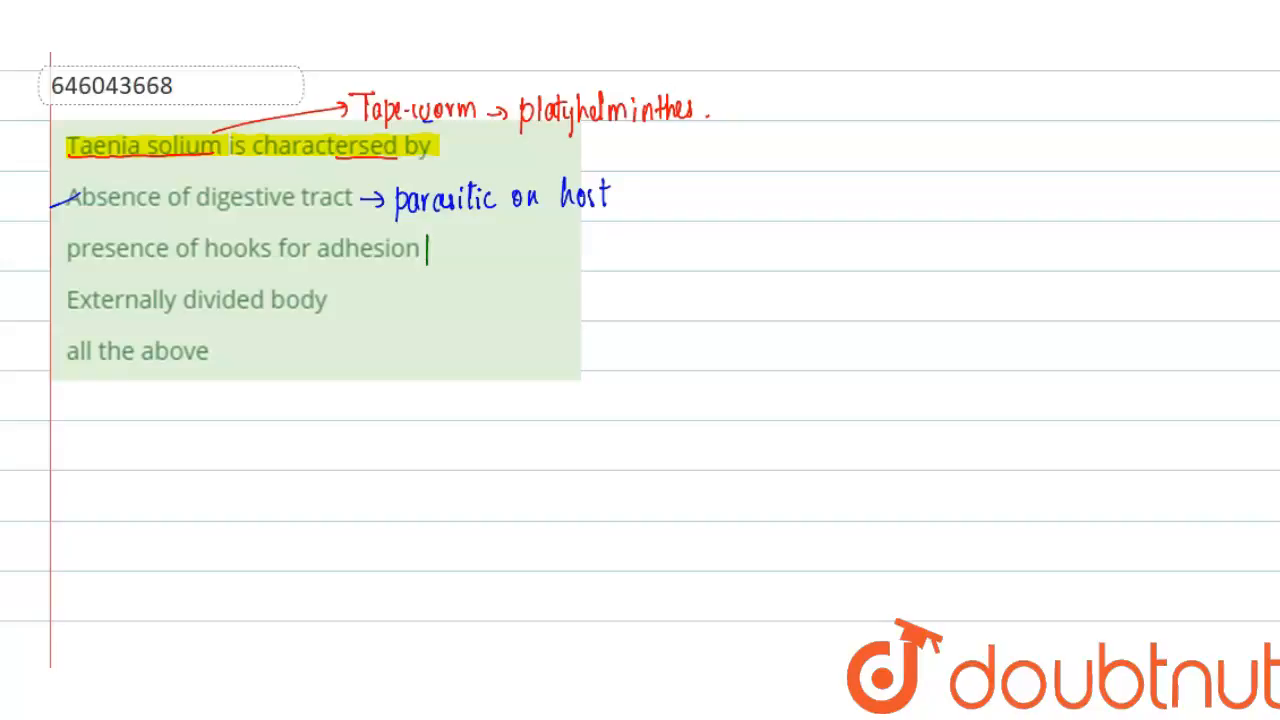
- Write 'attachment to the intestine' in green beside the hooks-for-adhesion option
type("attac")
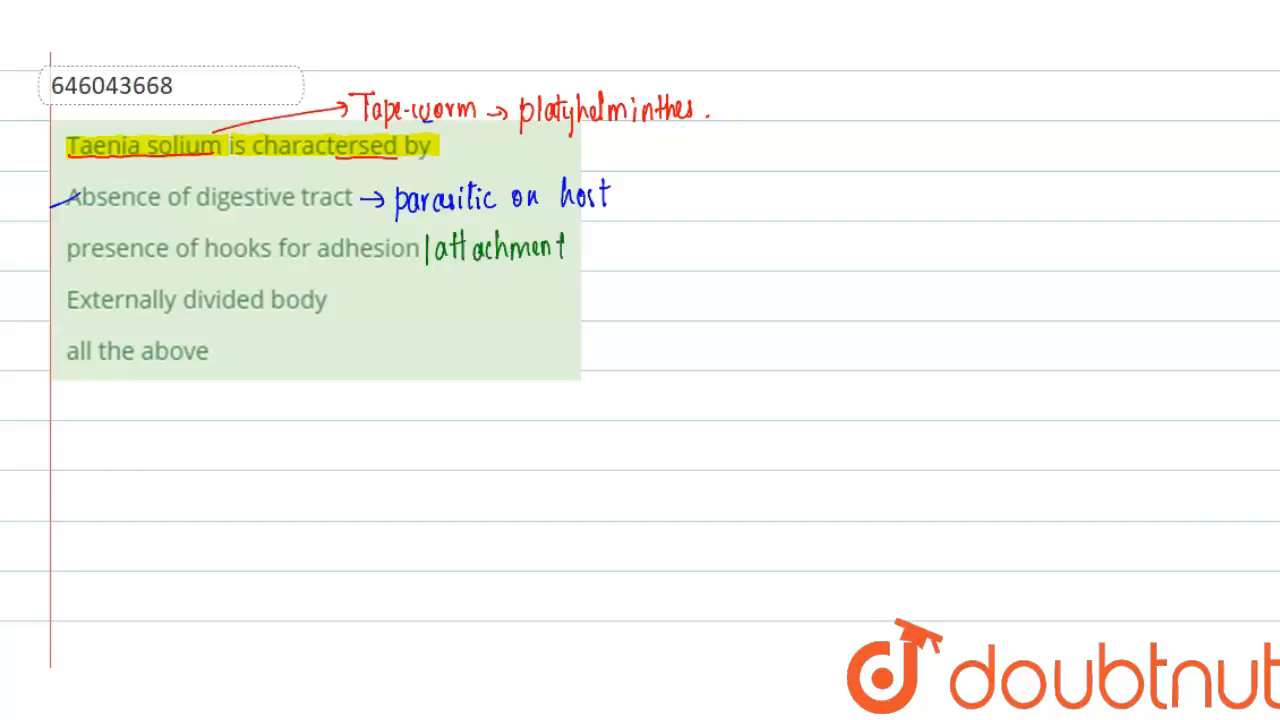
type("to th")
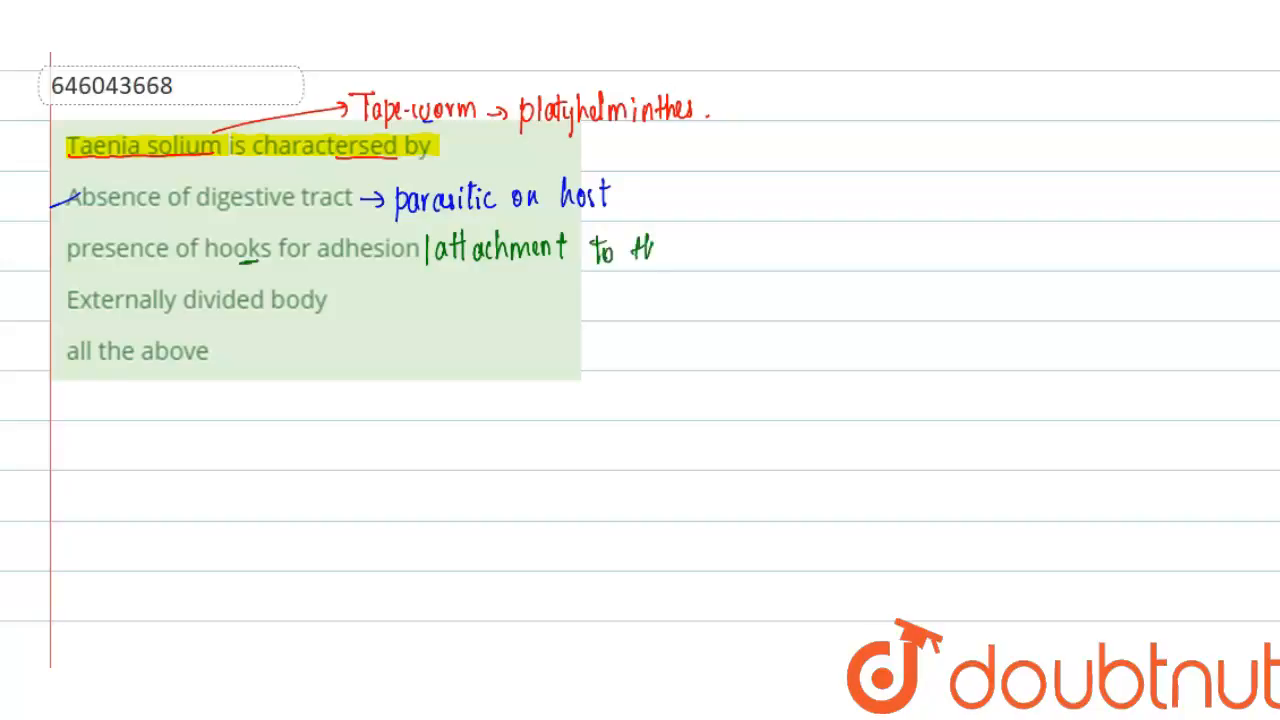
type("the intestine")
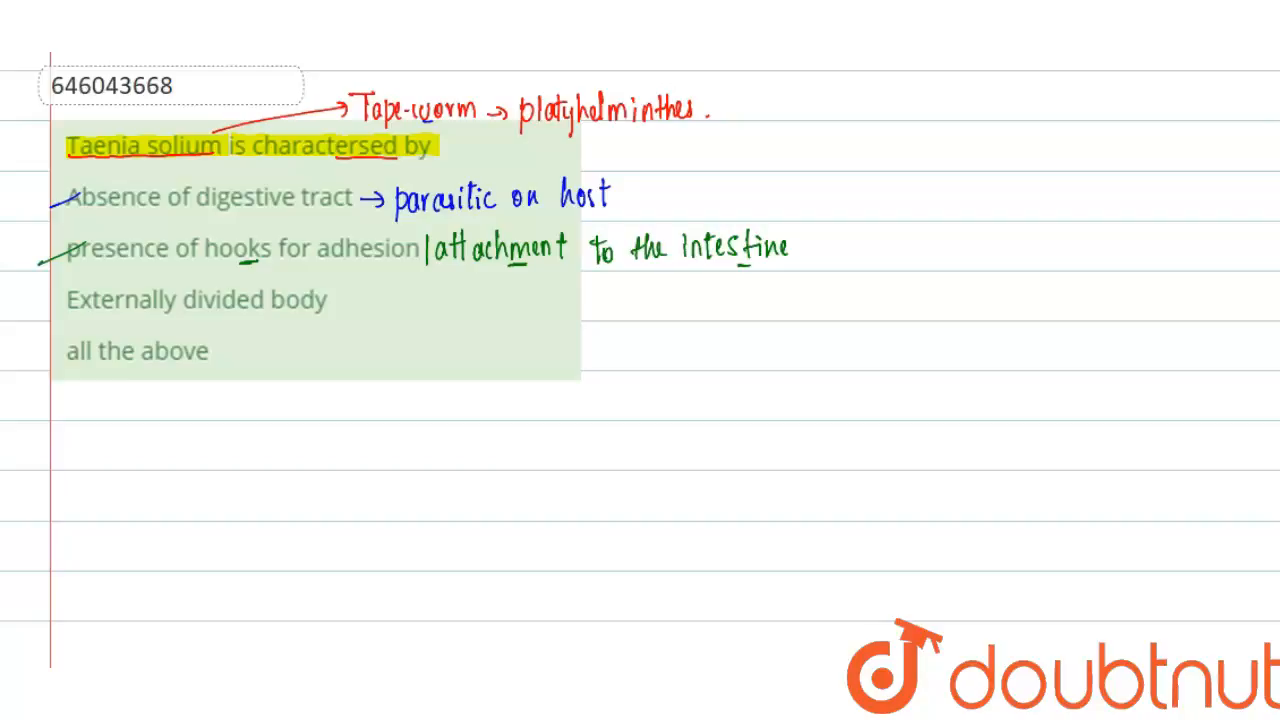
- Draw a black arrow from 'Externally divided body' and write 'pseudometamerism'
left_click_drag(335, 300, 355, 300)
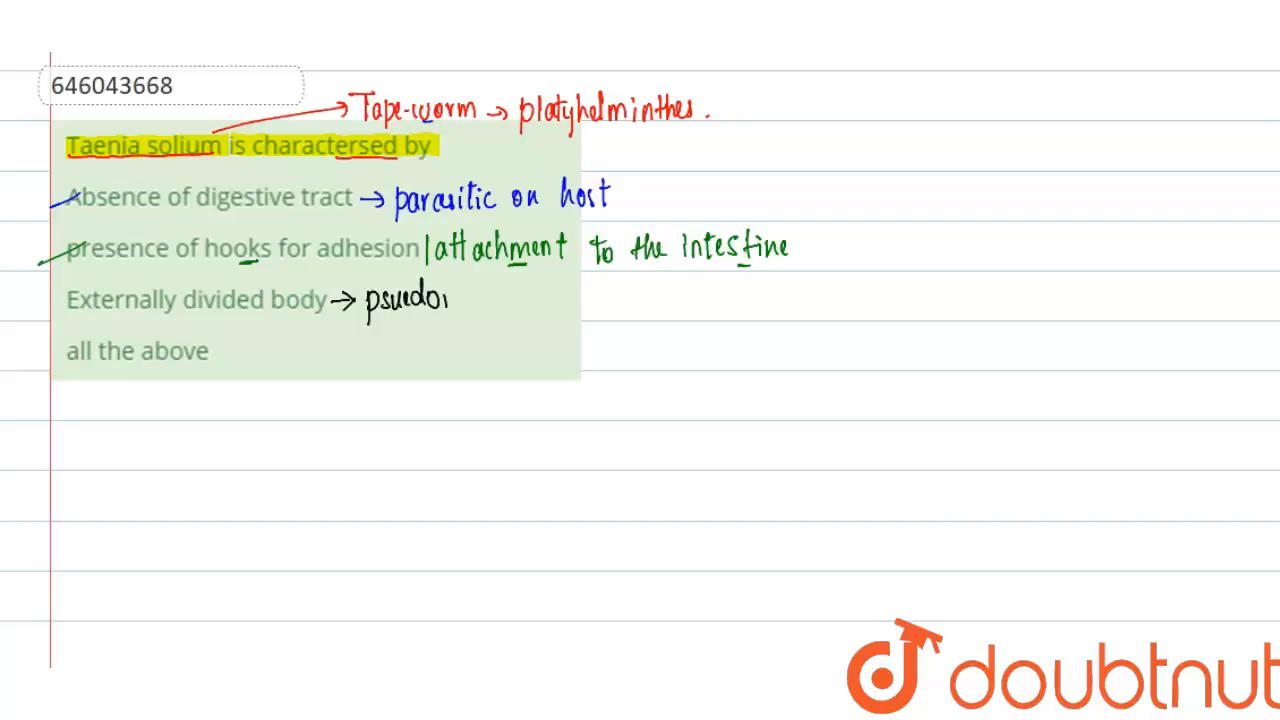
type("metam")
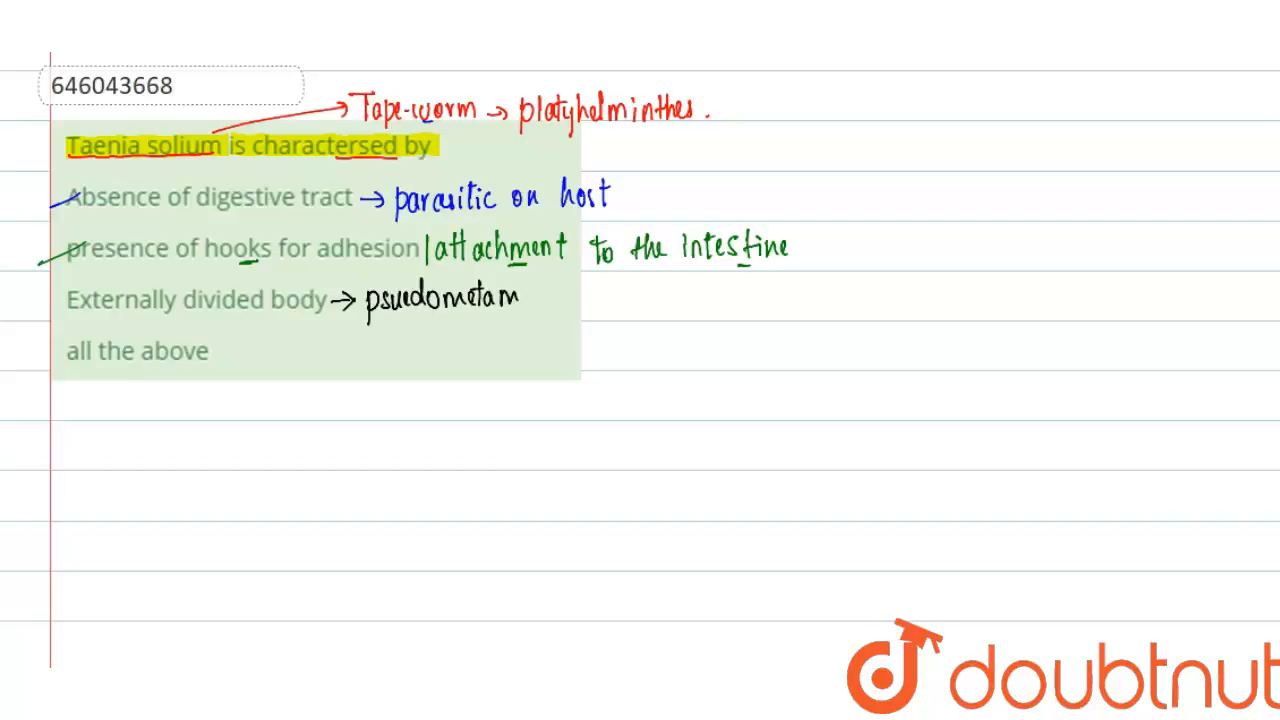
type("erism")
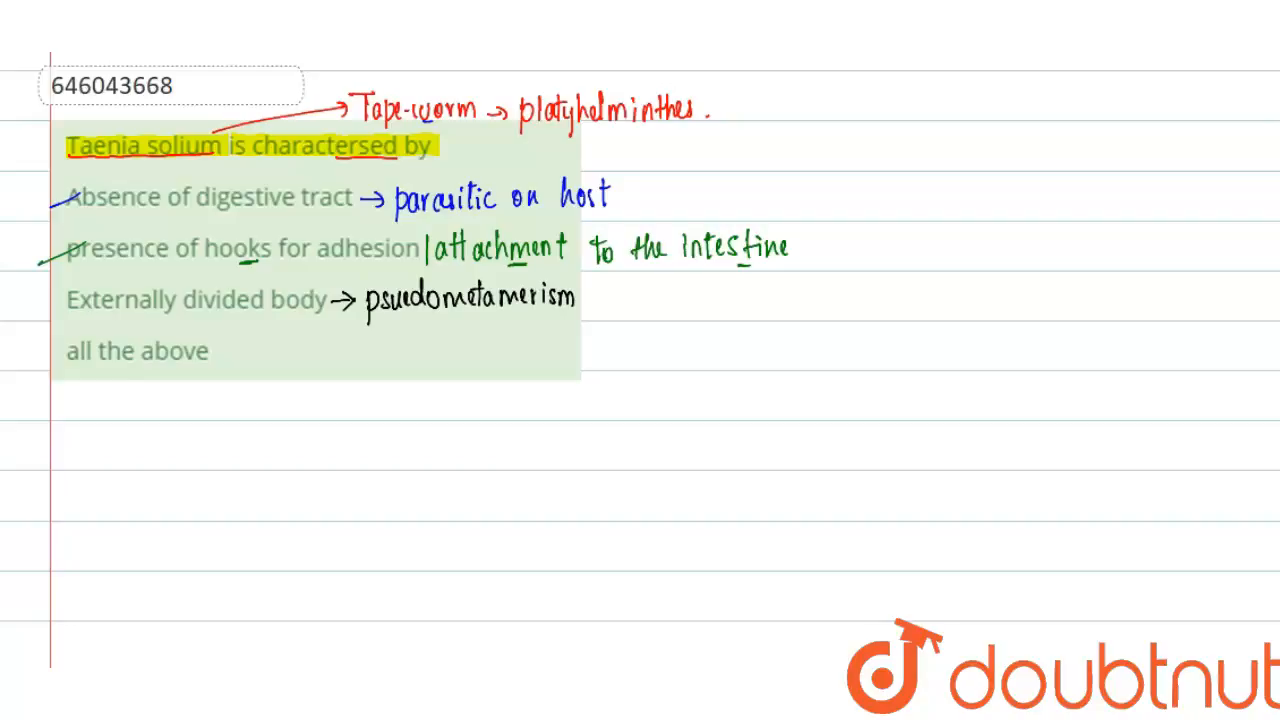
- Add a double arrow and write 'ectoderm - divided' after pseudometamerism
left_click_drag(585, 298, 605, 298)
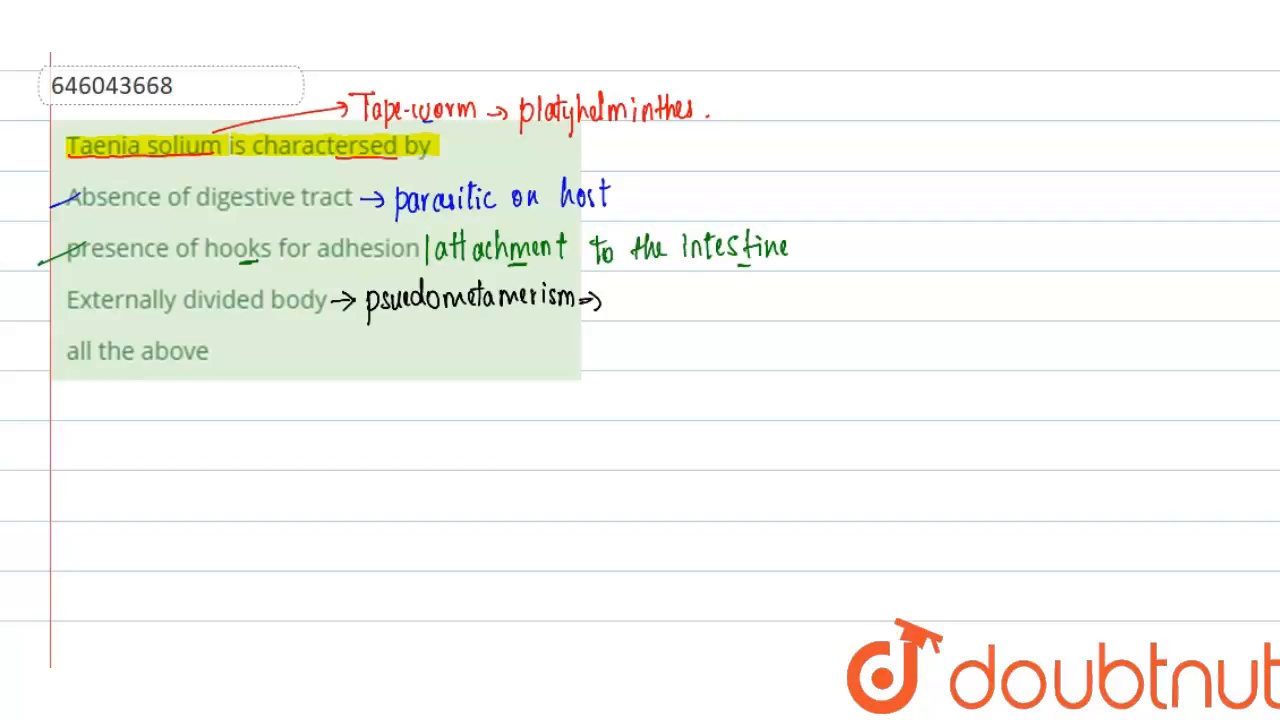
type("ectoderm -")
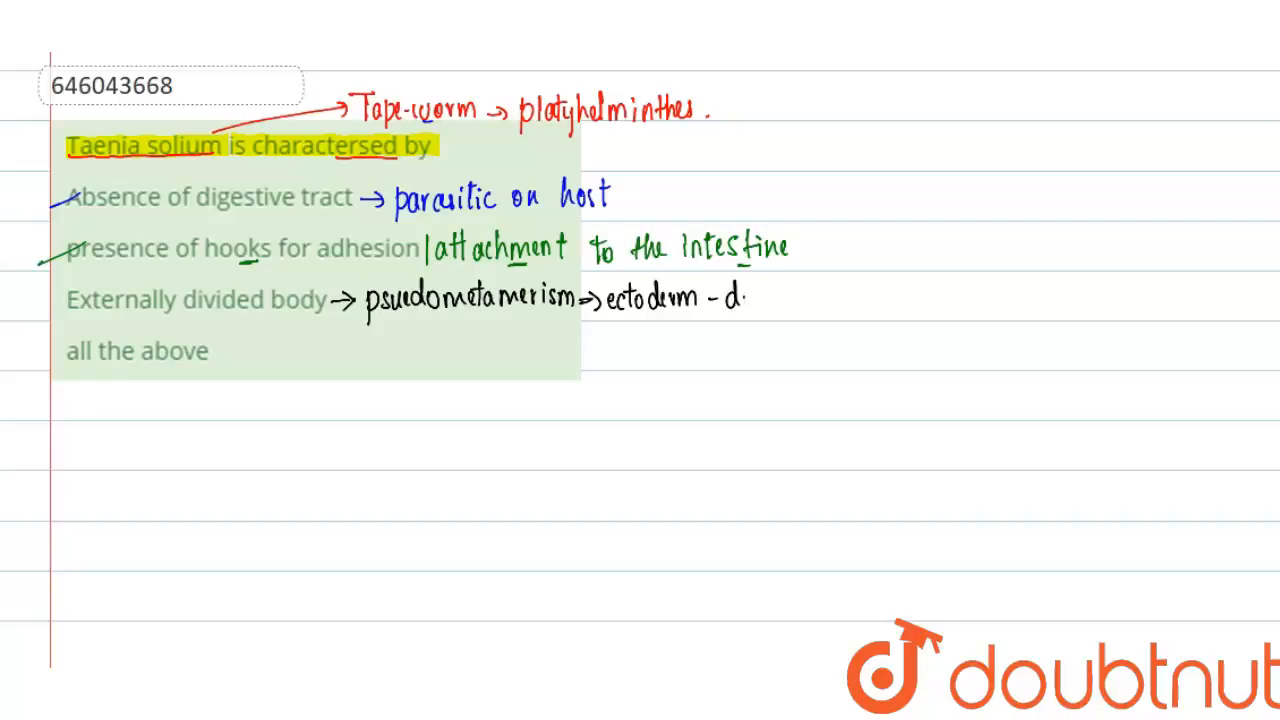
type("divided")
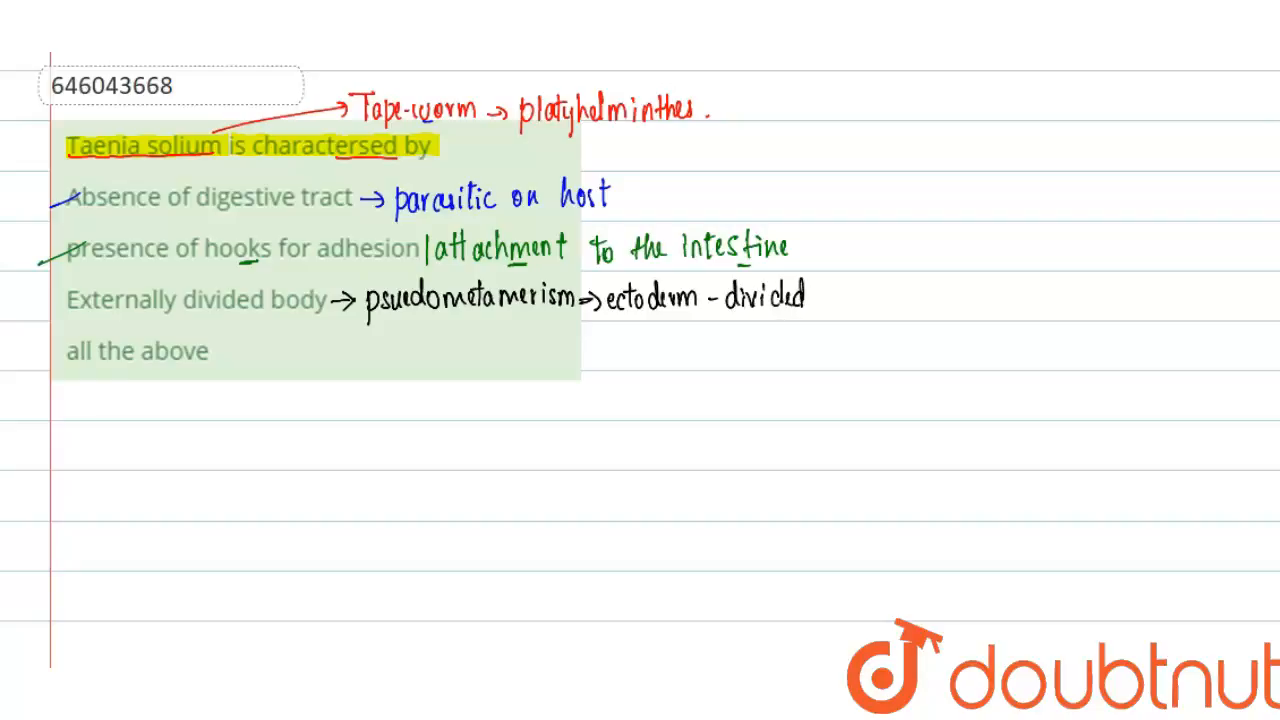